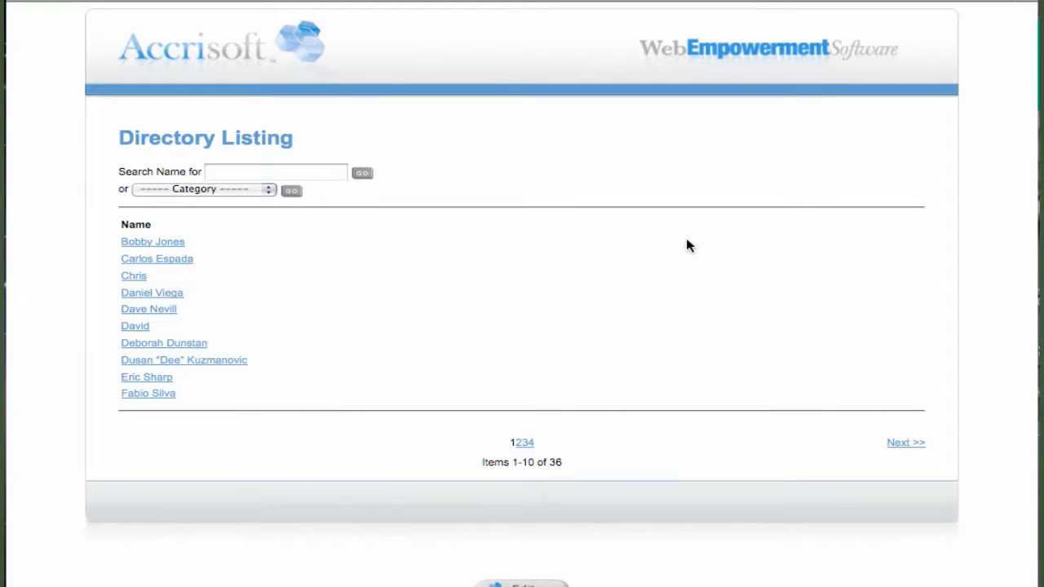
mouse_move(601, 273)
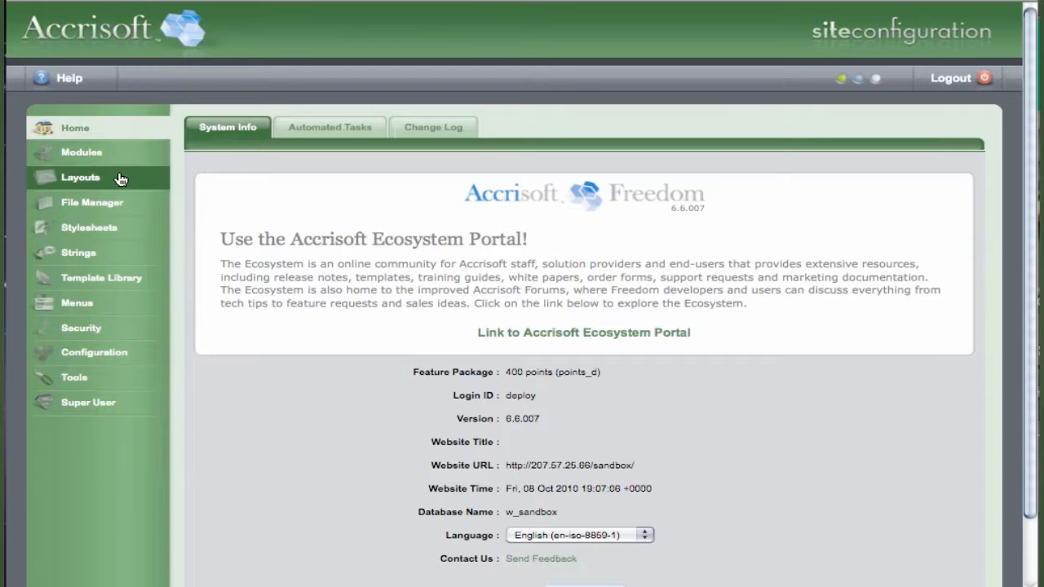
Open the Directory [Lister] layout from the Modules layouts list for editing
click(80, 177)
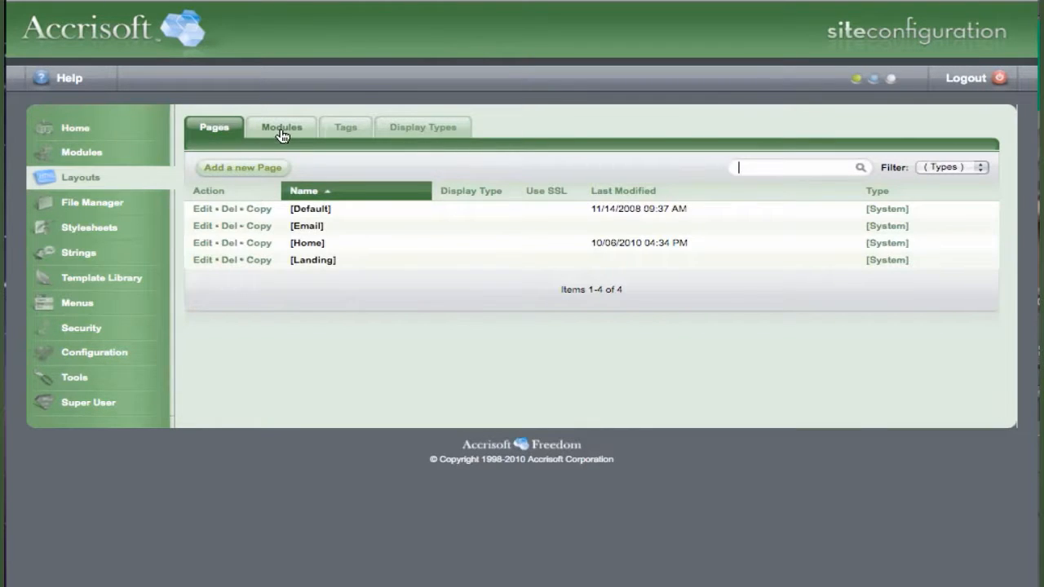
click(282, 127)
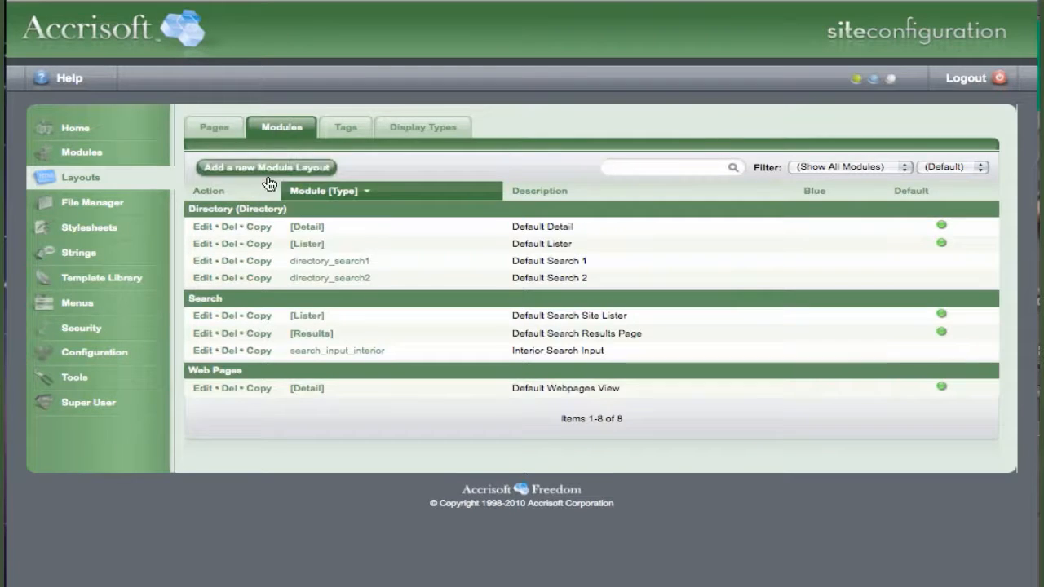
click(200, 243)
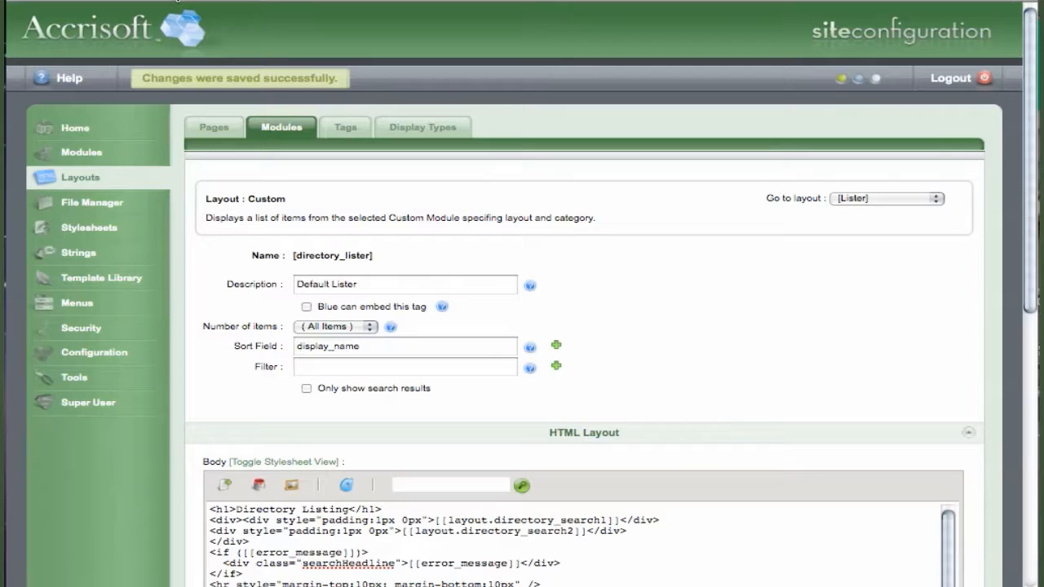
Wrap three [[item]] cells inside one <tr> table row in the Repeat field
scroll(down, 3)
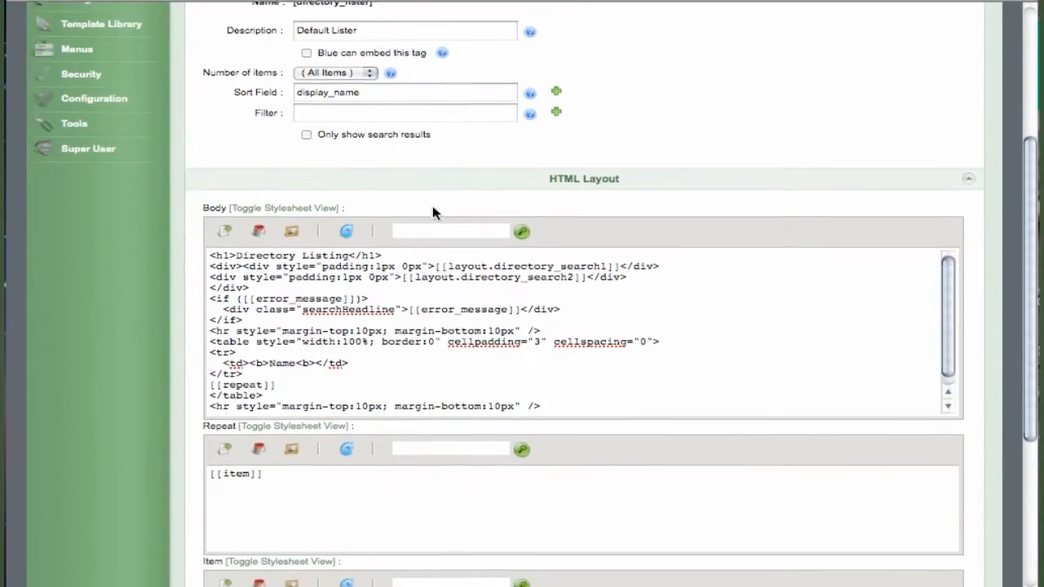
scroll(down, 3)
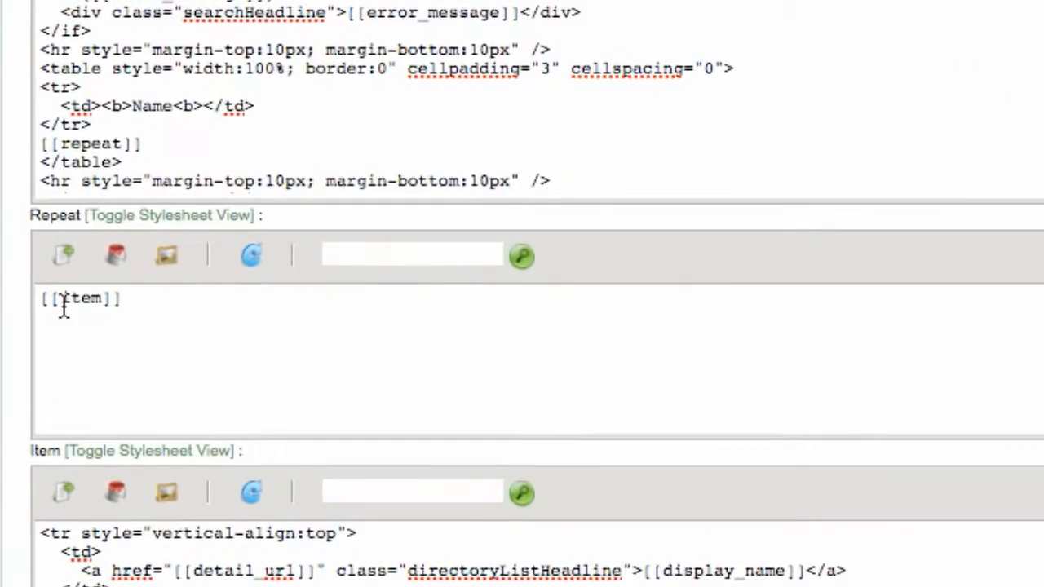
text(<tr><t)
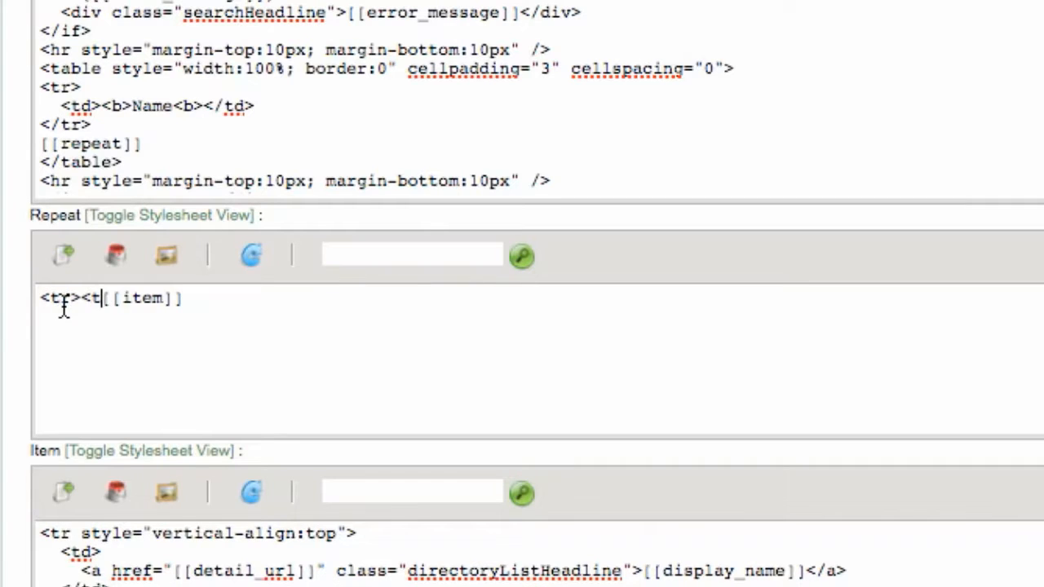
text(d>)
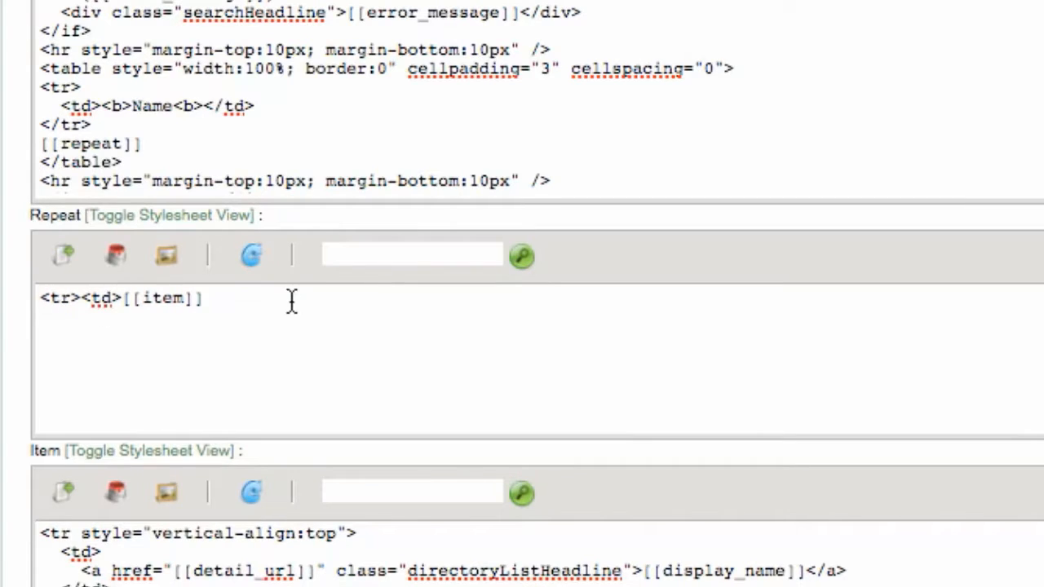
text(</td>)
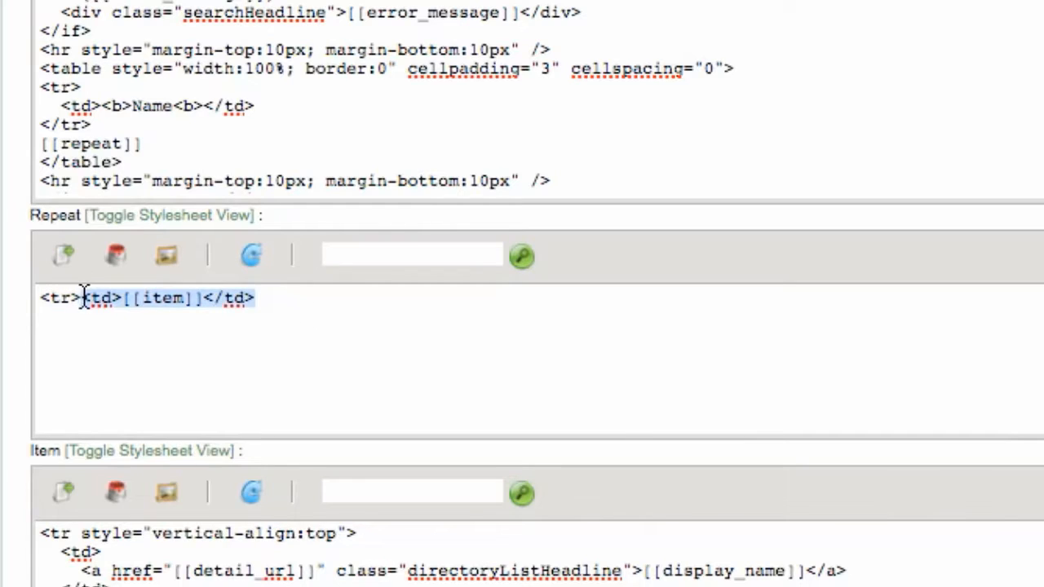
text(<td>[[item]]</td><td>[[item]]</td>)
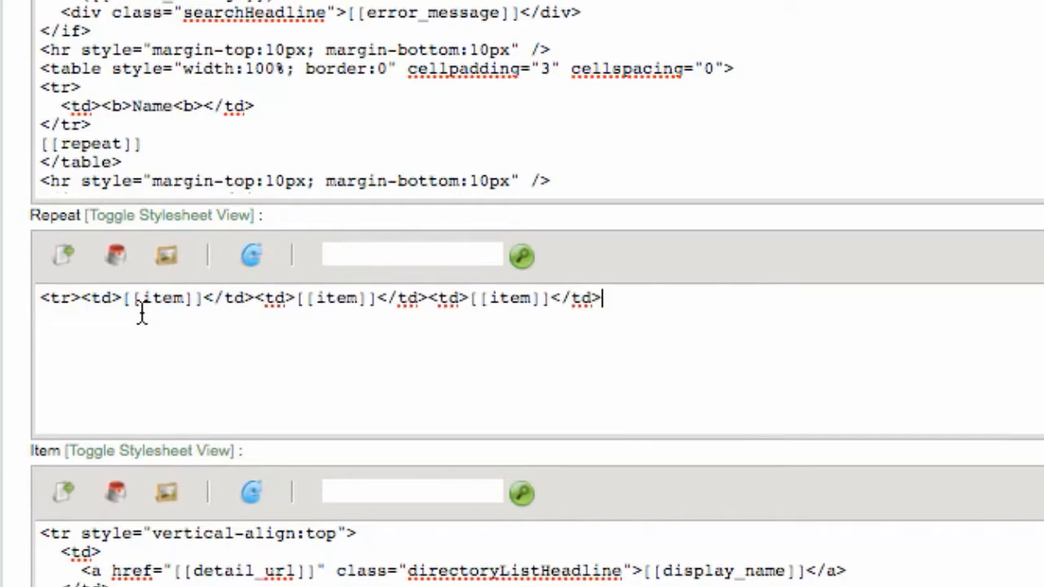
text(</tr>)
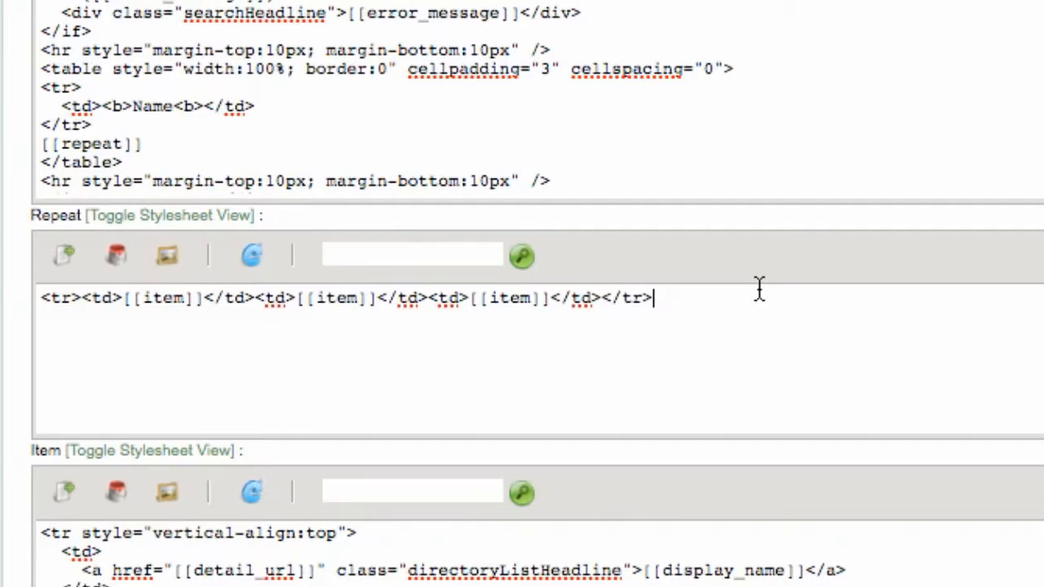
scroll(down, 3)
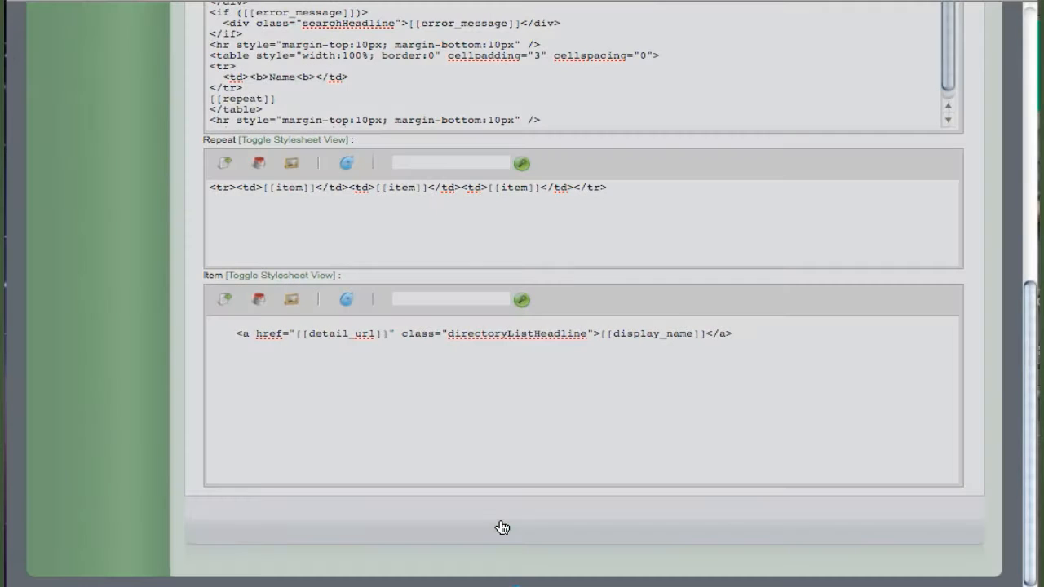
mouse_move(486, 467)
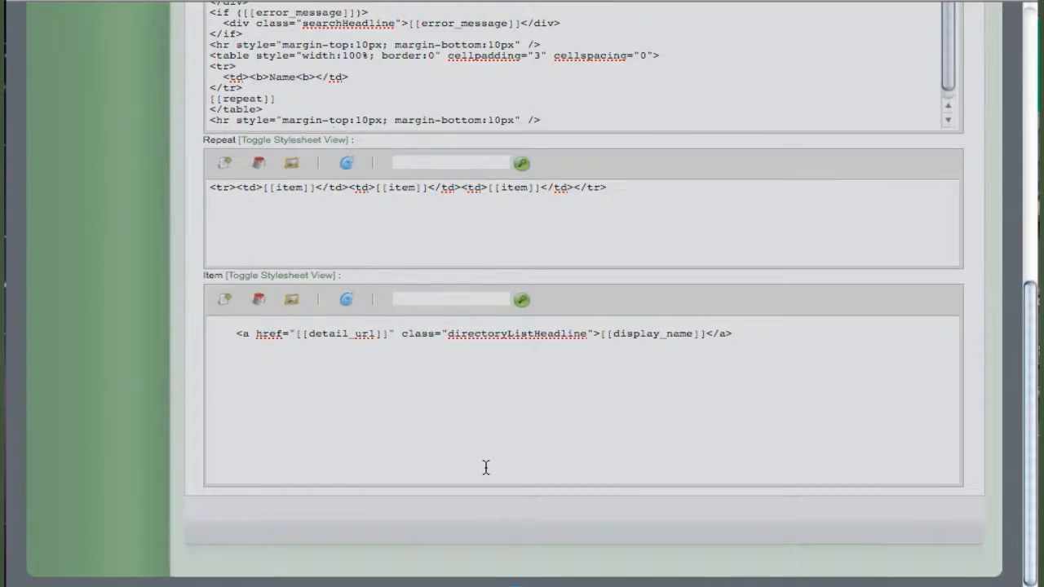
Scroll back up to the Repeat field holding the three-cell row markup
scroll(up, 3)
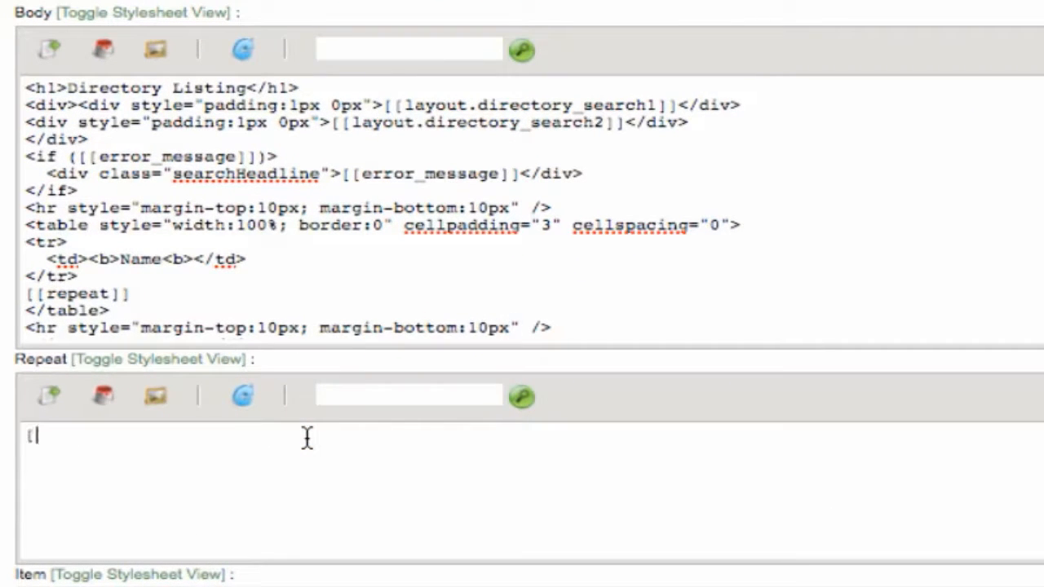
Wrap [[repeat]] in a <div style="width:200px; float:left;"> … </div> in the Body
text([item]])
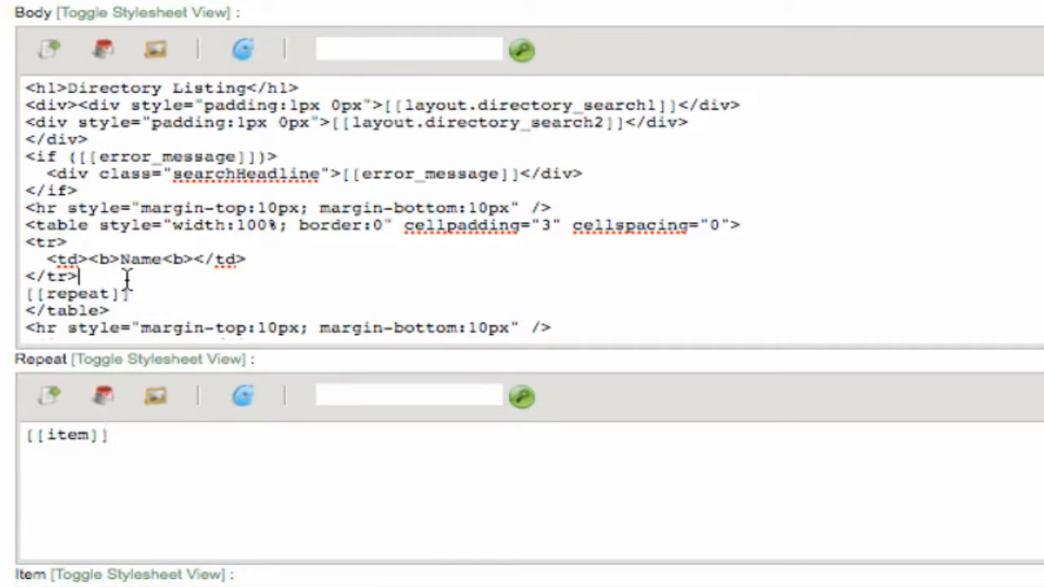
text(<div style=)
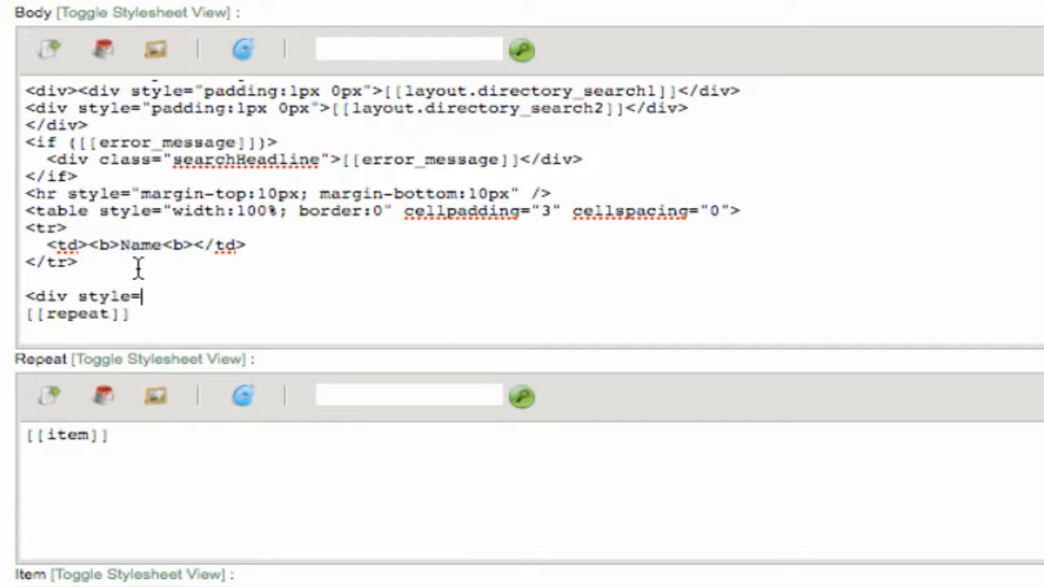
text("width)
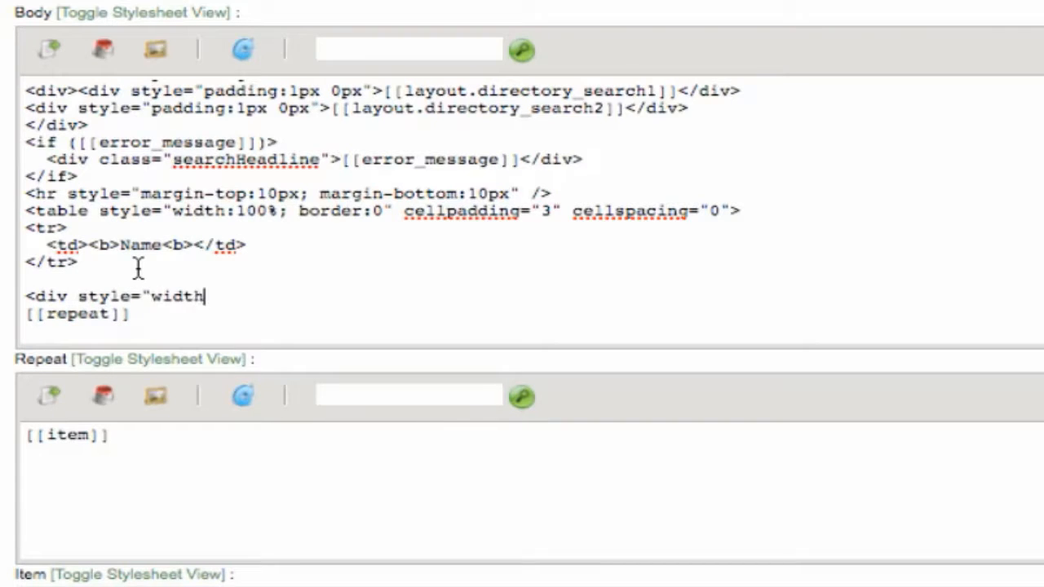
text(:200px;)
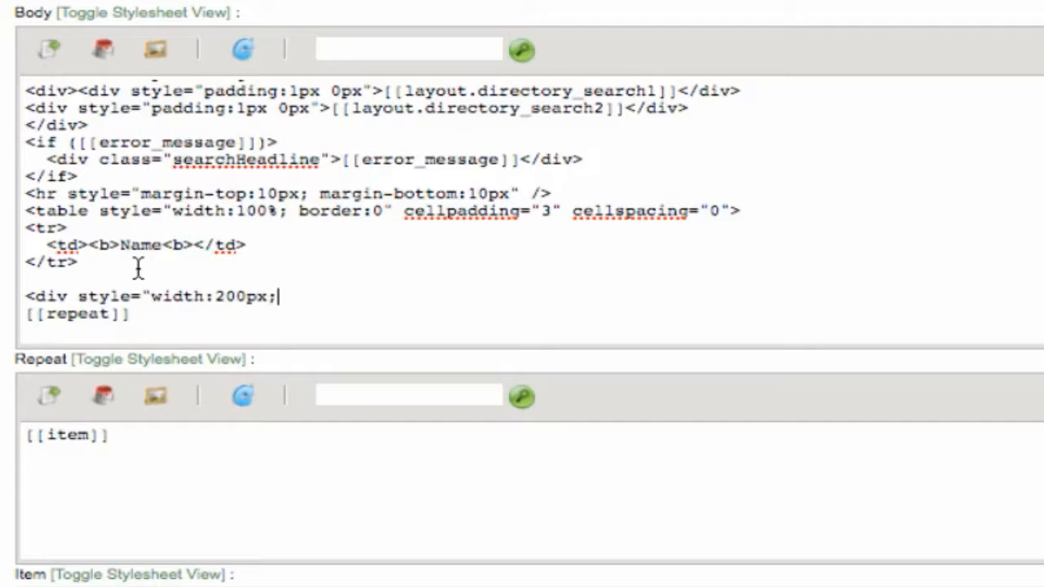
text(float:lef)
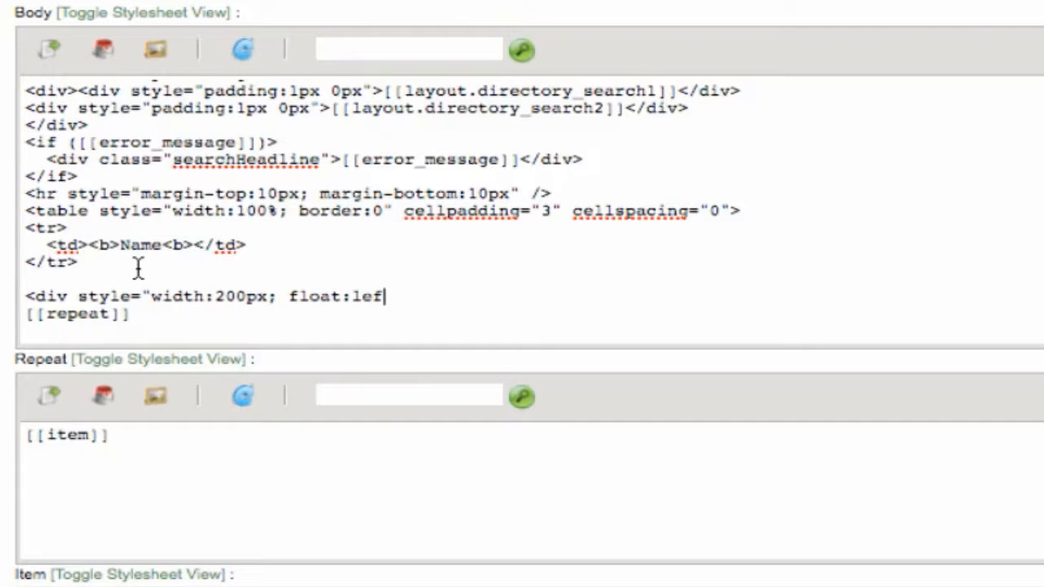
text(t;">)
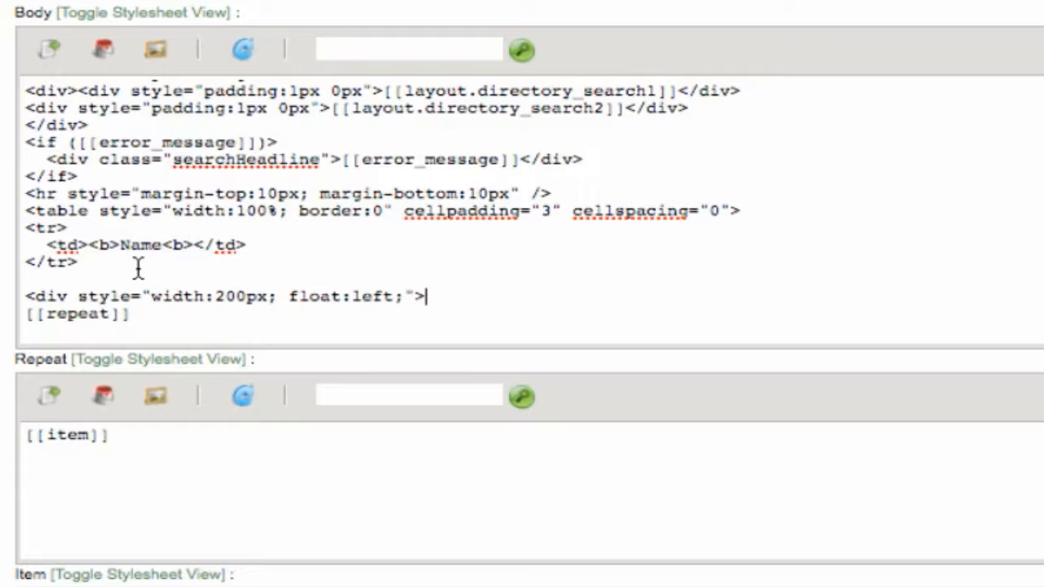
text(</div>)
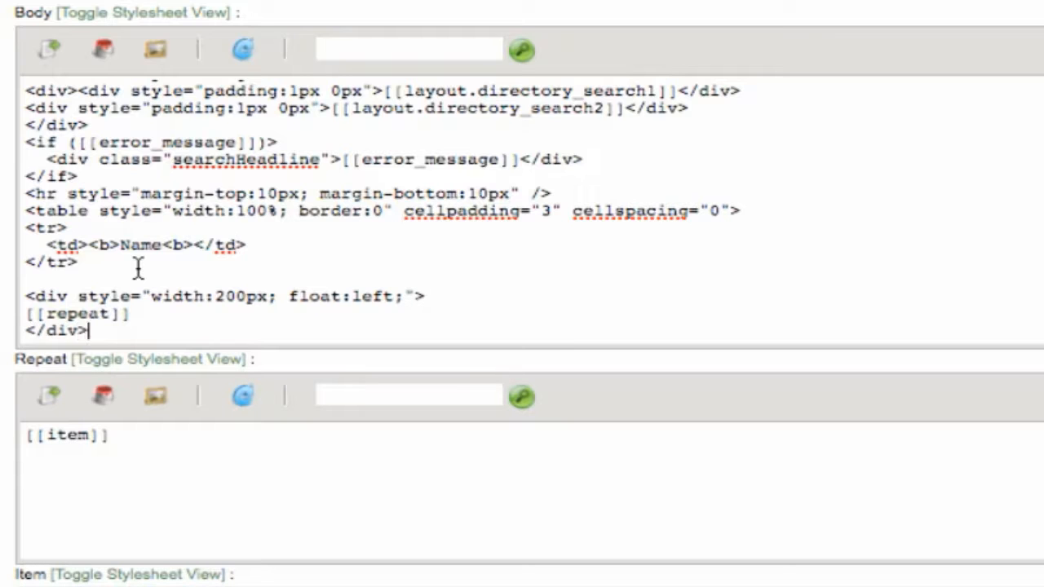
scroll(down, 3)
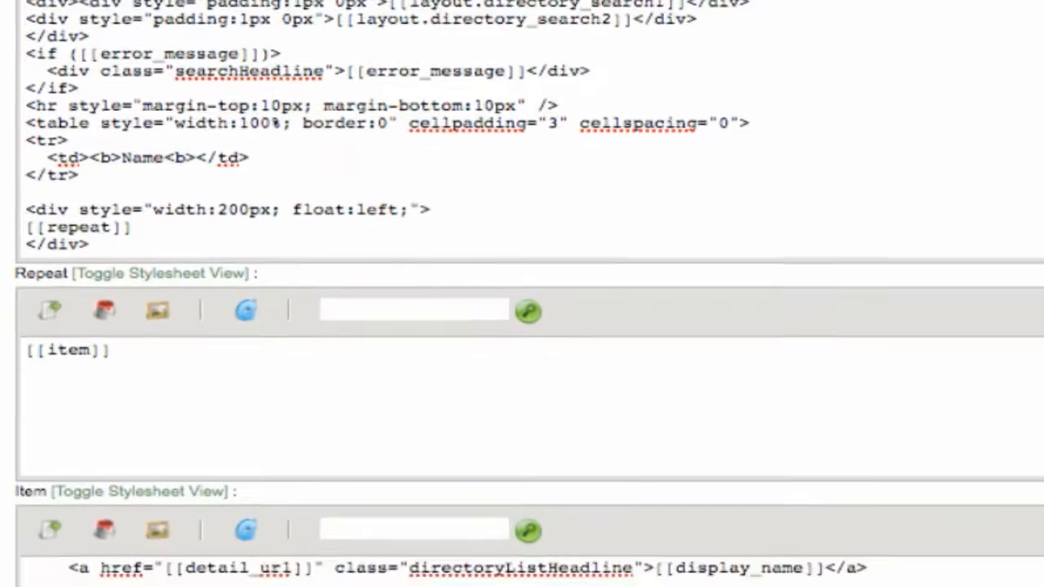
scroll(down, 3)
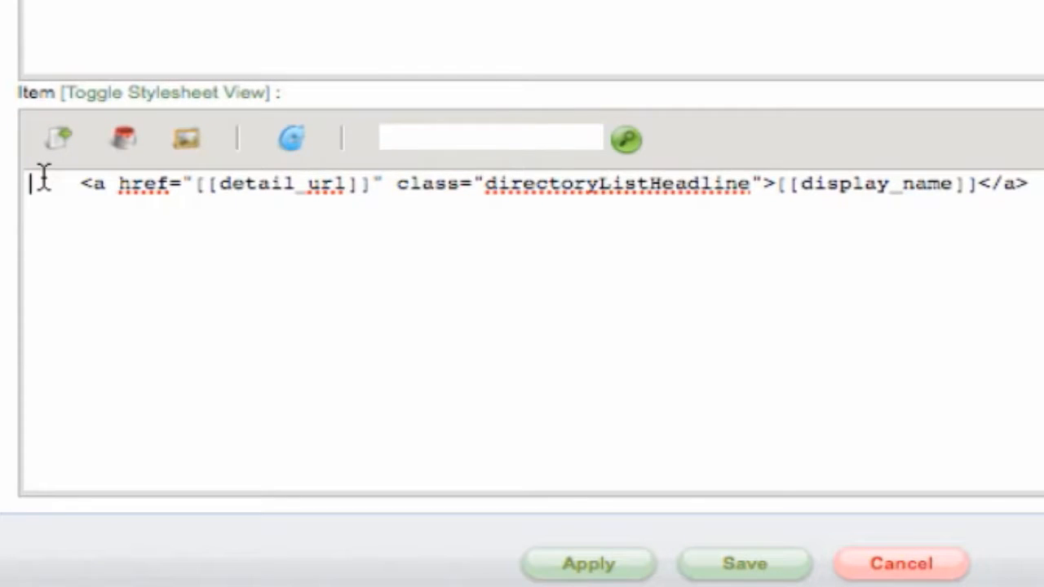
Add <if ([[#]] = 13)> closing and reopening a 200px left-floated div in Item
text(<if ([[#)
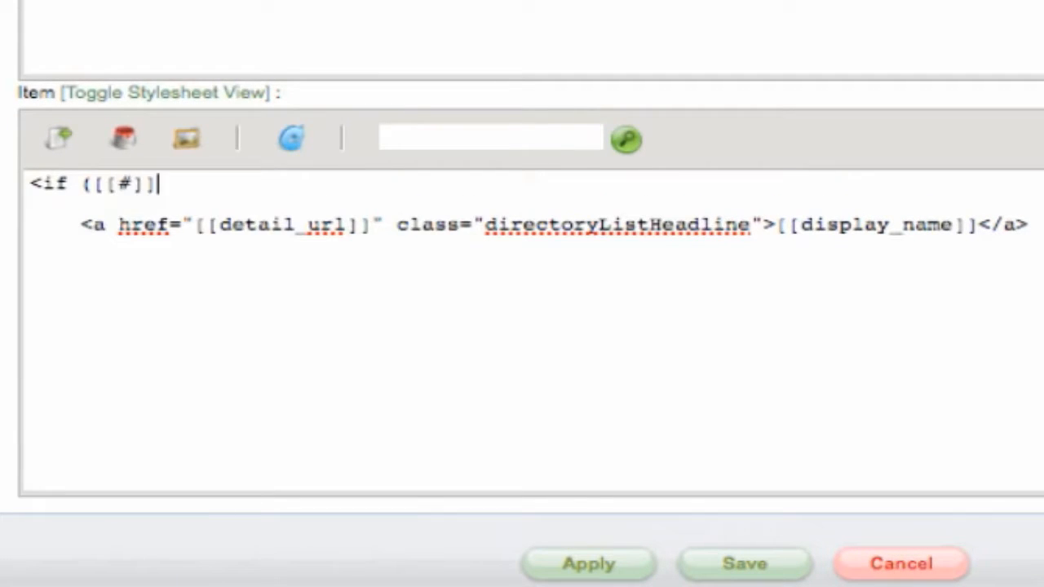
text(= 13))
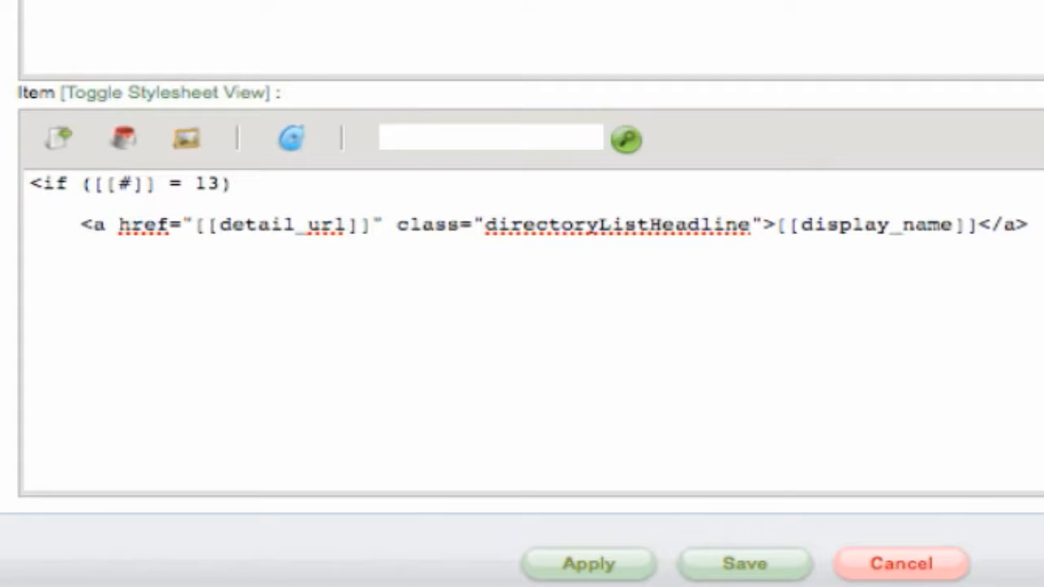
text(></d)
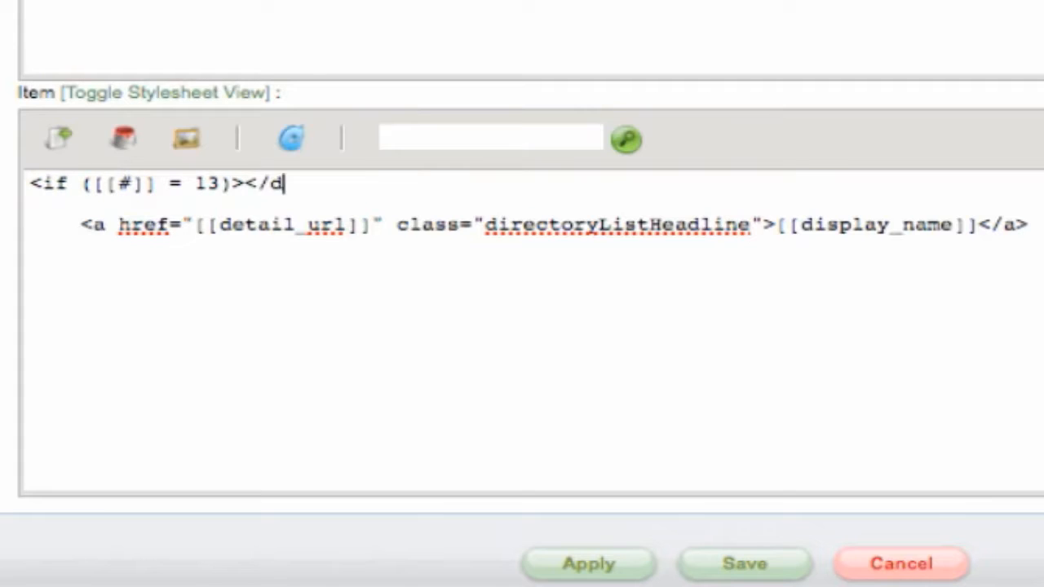
text(iv><div)
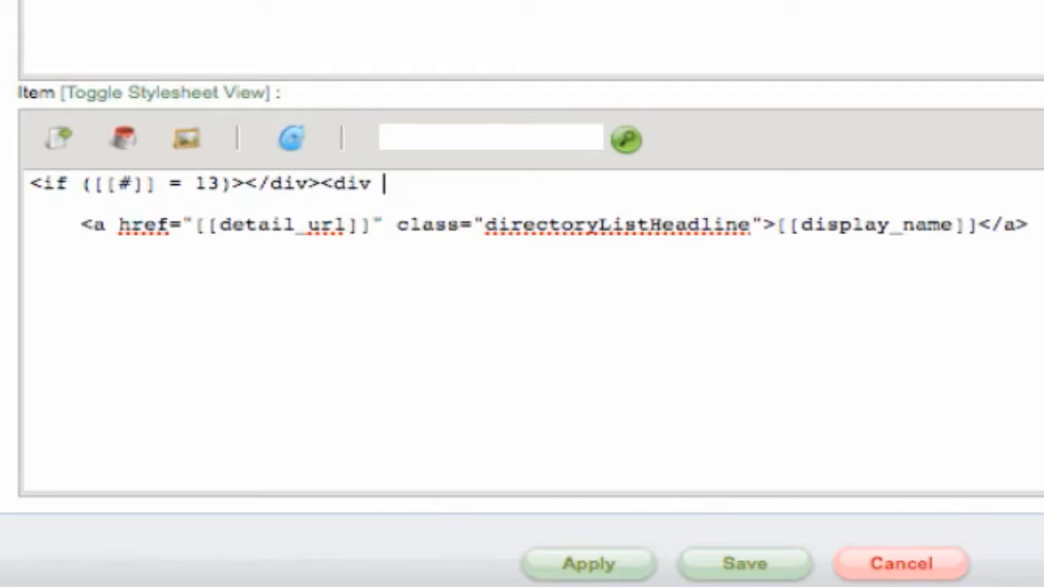
text(style="width:200px)
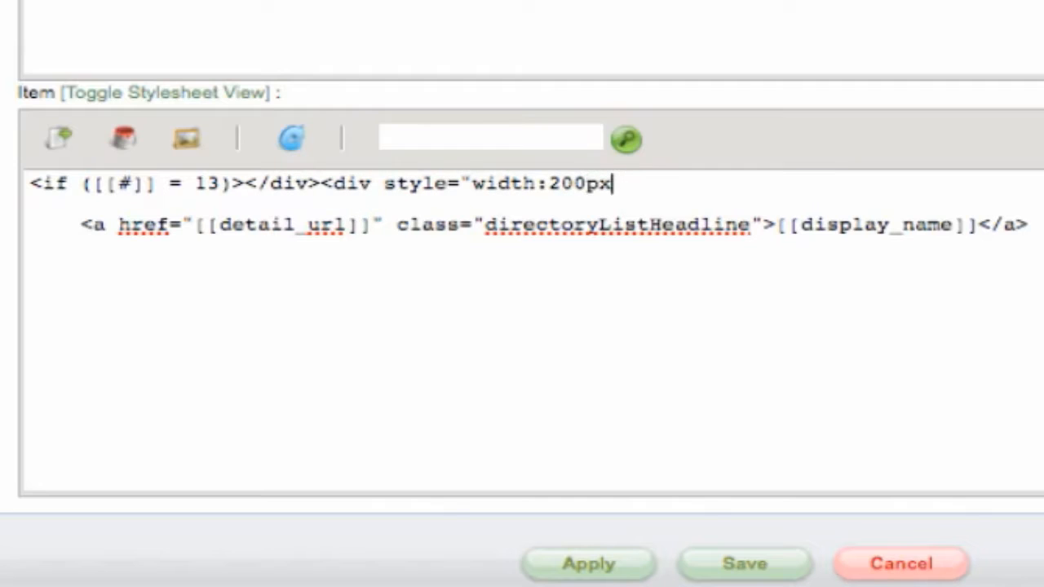
text(; float:left)
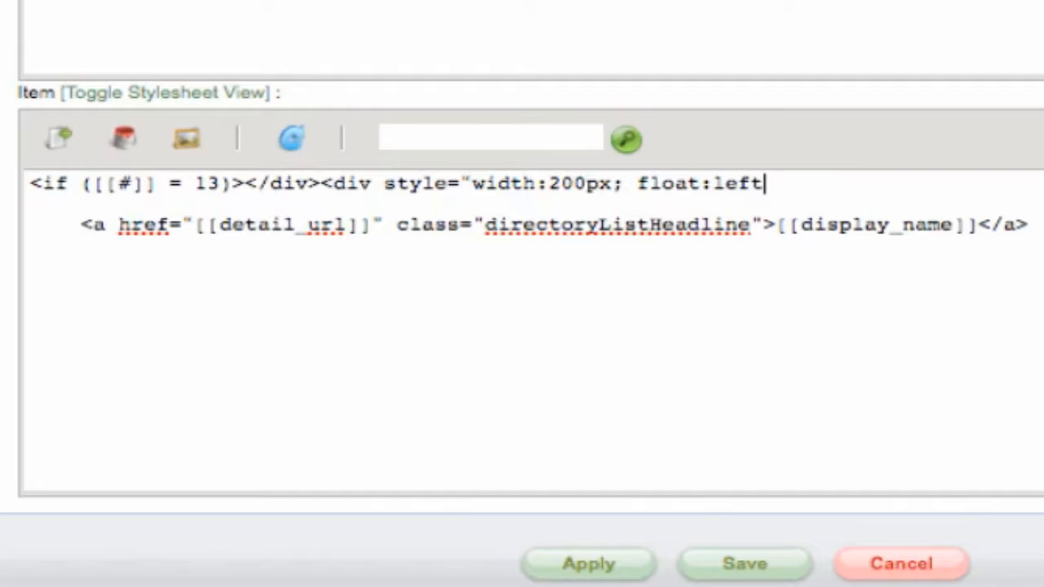
text(;"></i)
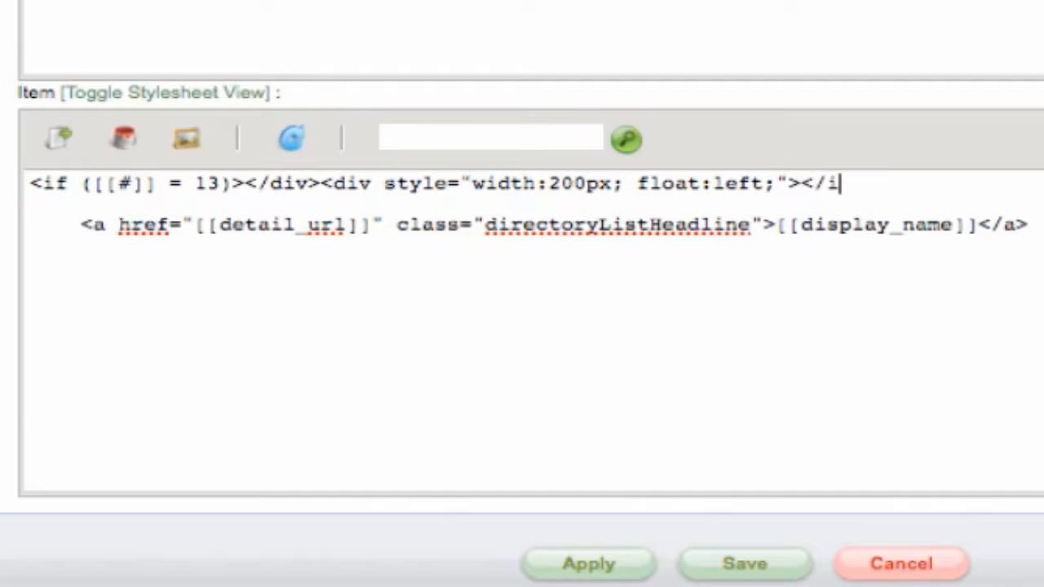
text(f>)
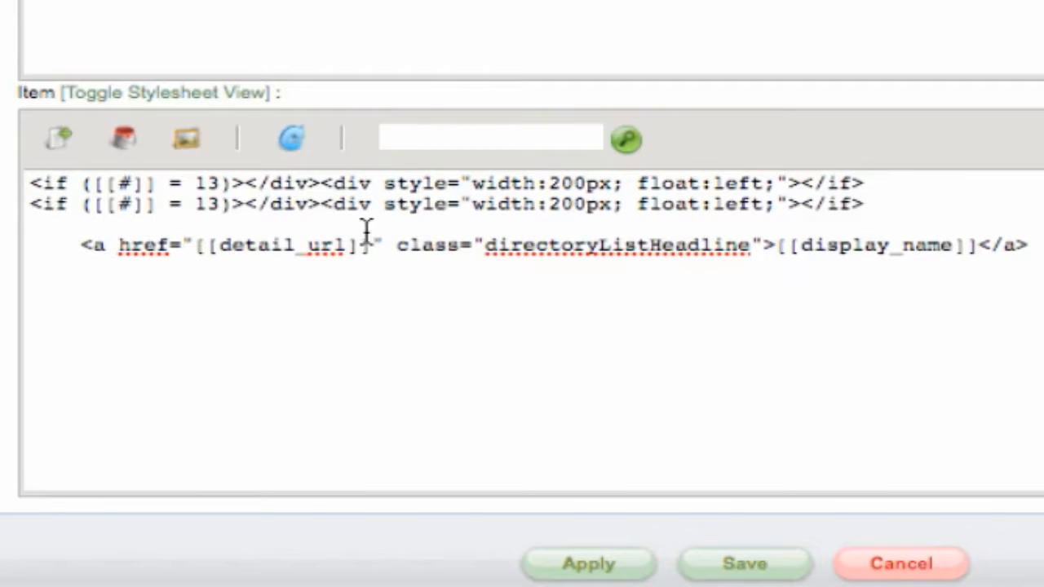
Duplicate the conditional for item 25 and begin a <div> before the link
text(2)
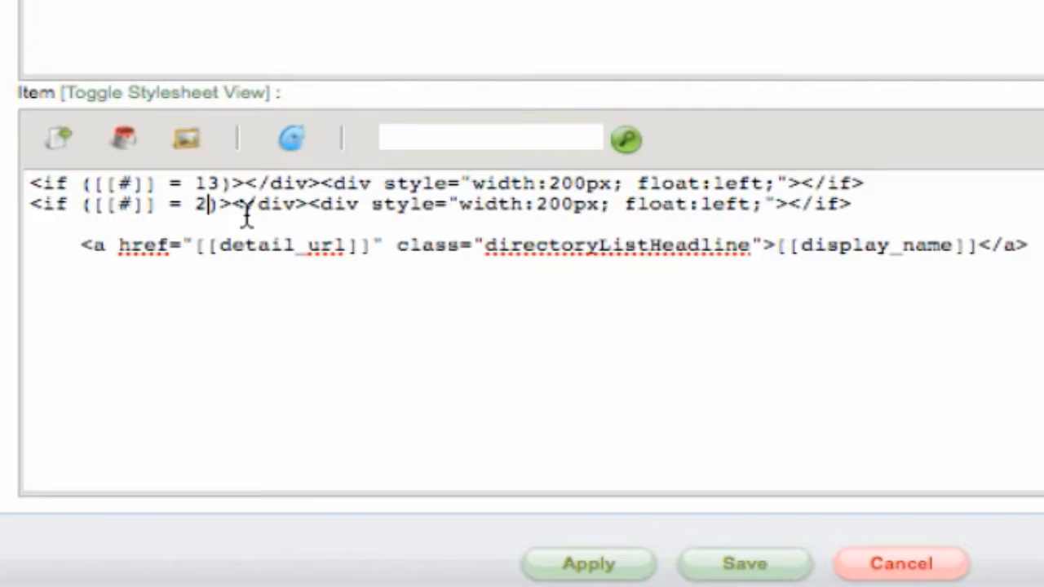
text(5)
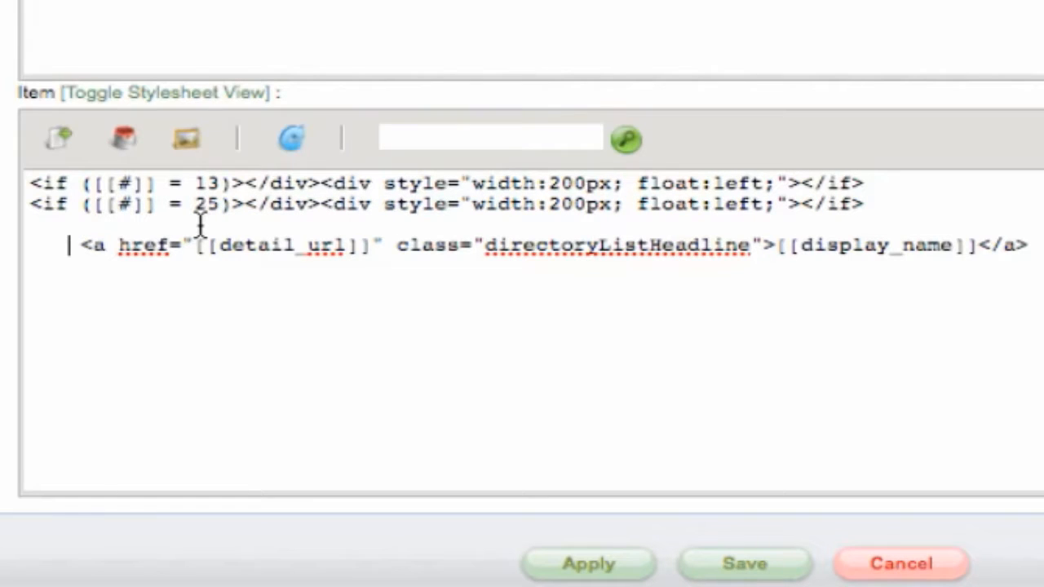
text(<div>)
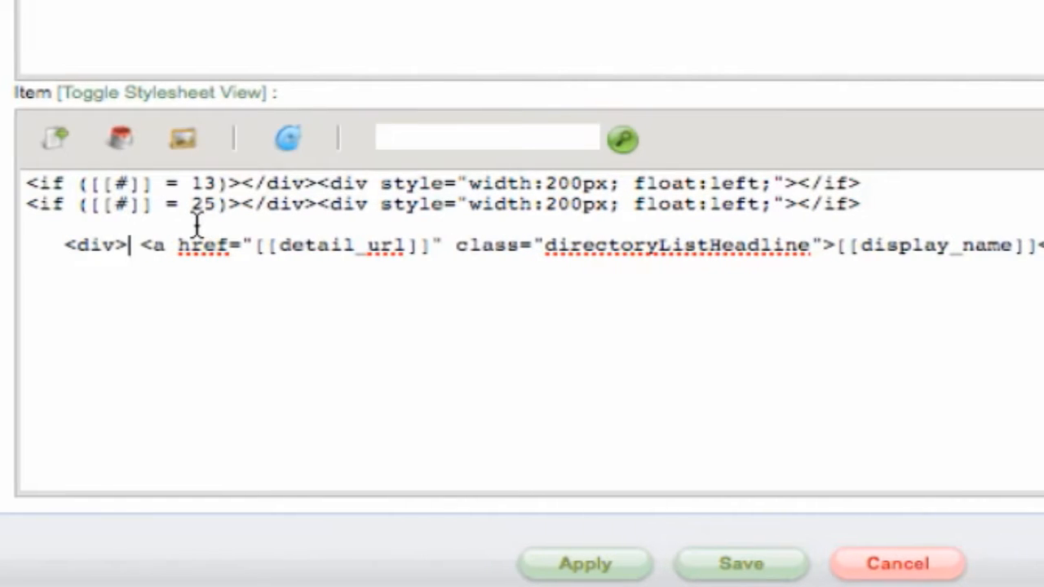